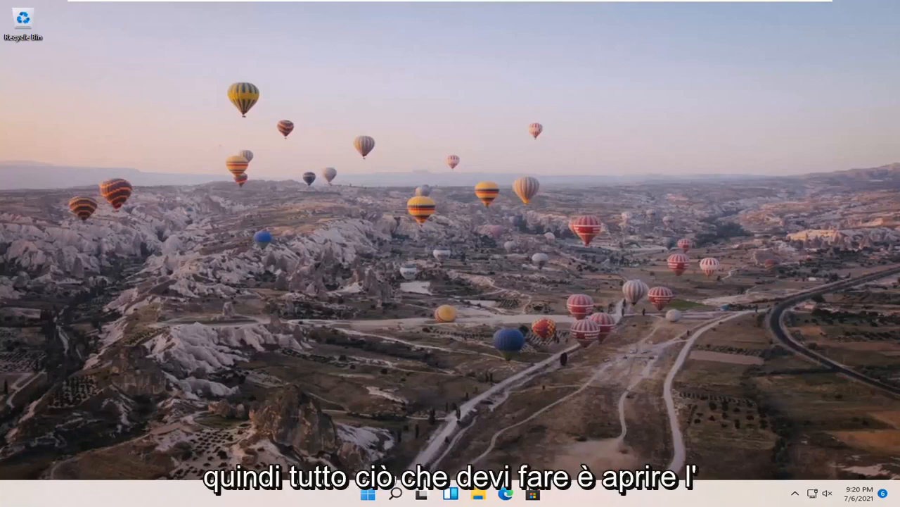
Search for 'control panel' from the taskbar search
left_click(397, 493)
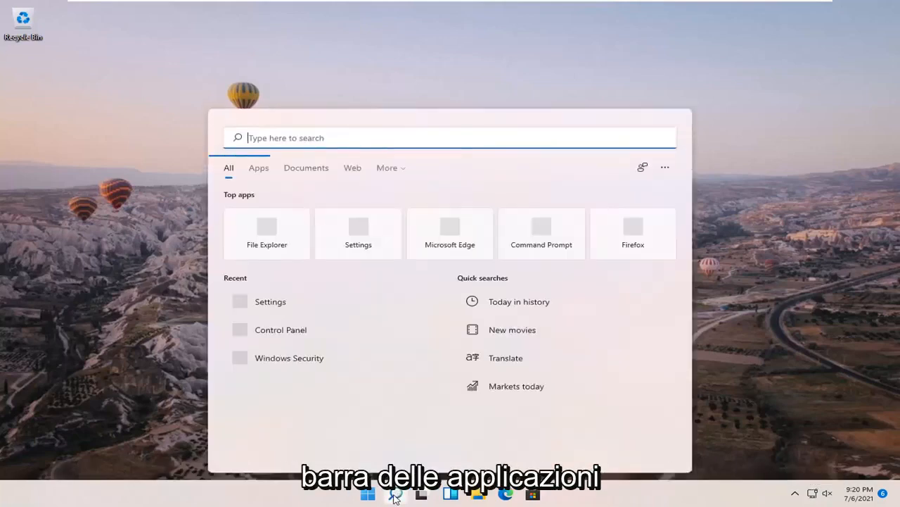
type("control panel")
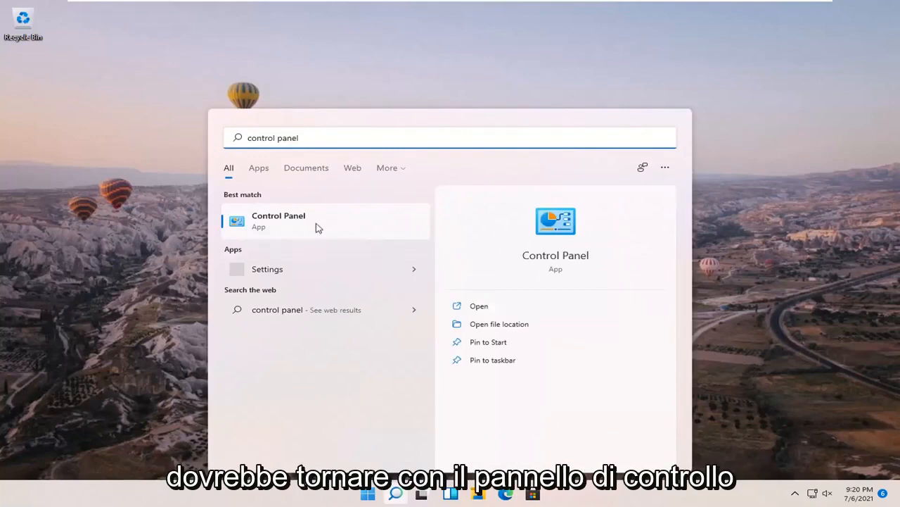
mouse_move(281, 222)
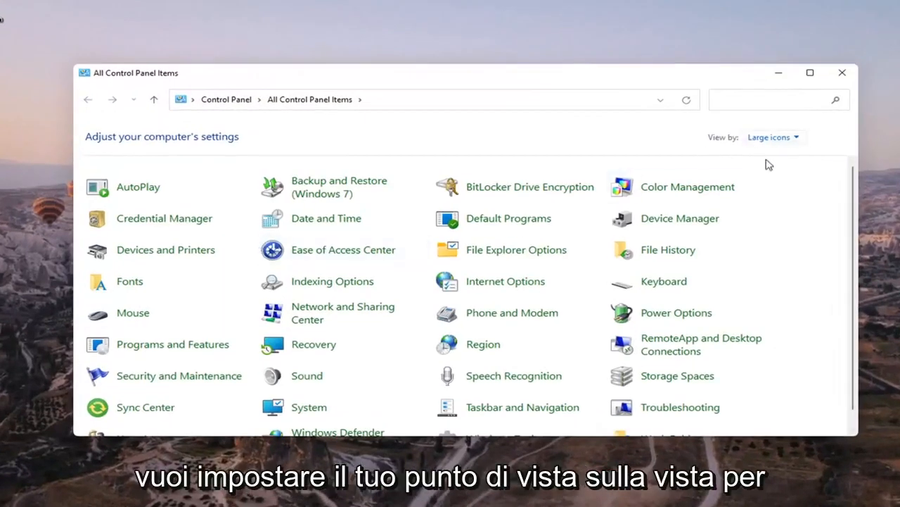
View Control Panel by category and go to Clock and Region > Region
left_click(768, 136)
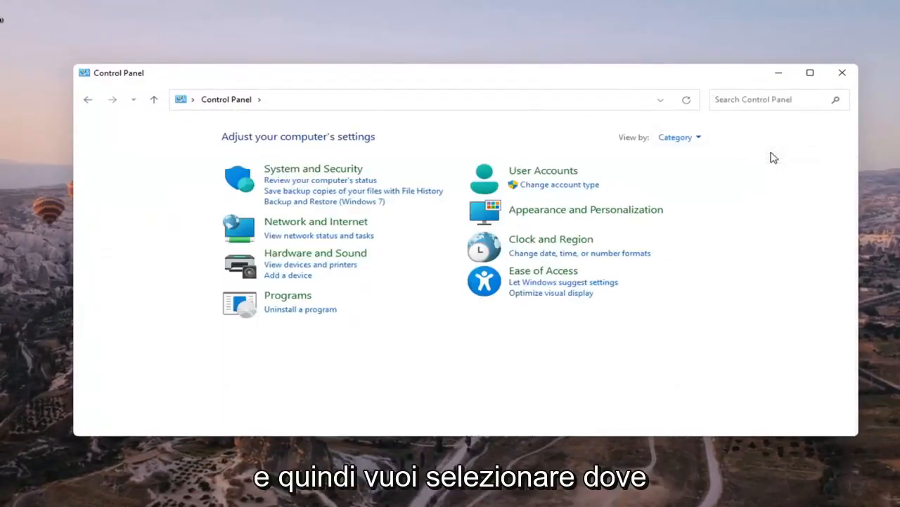
mouse_move(551, 245)
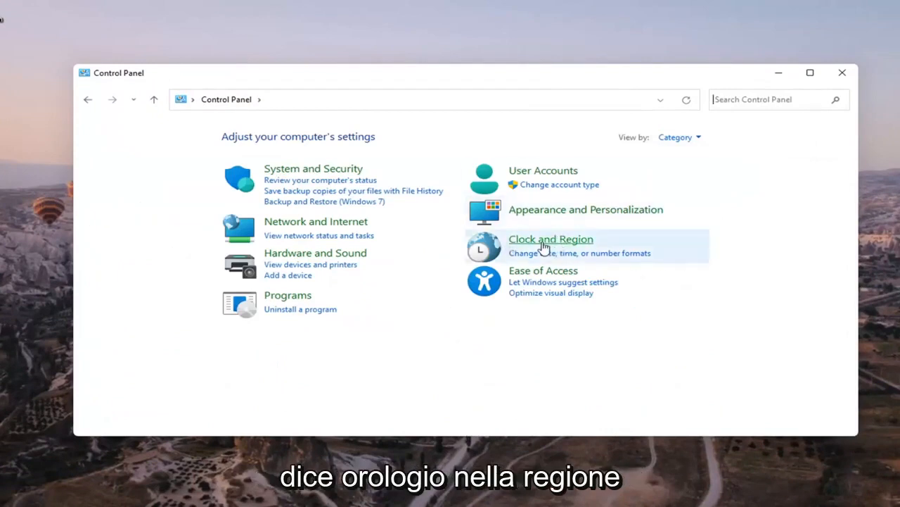
left_click(552, 239)
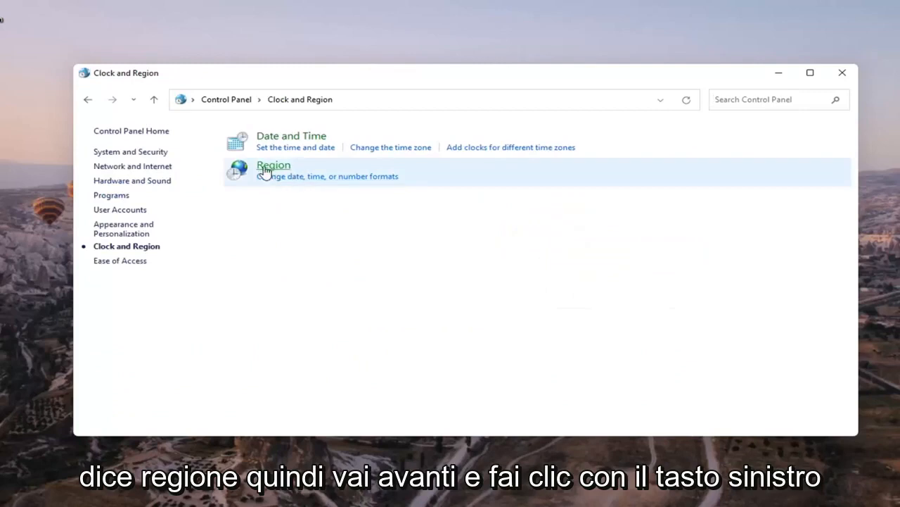
left_click(273, 164)
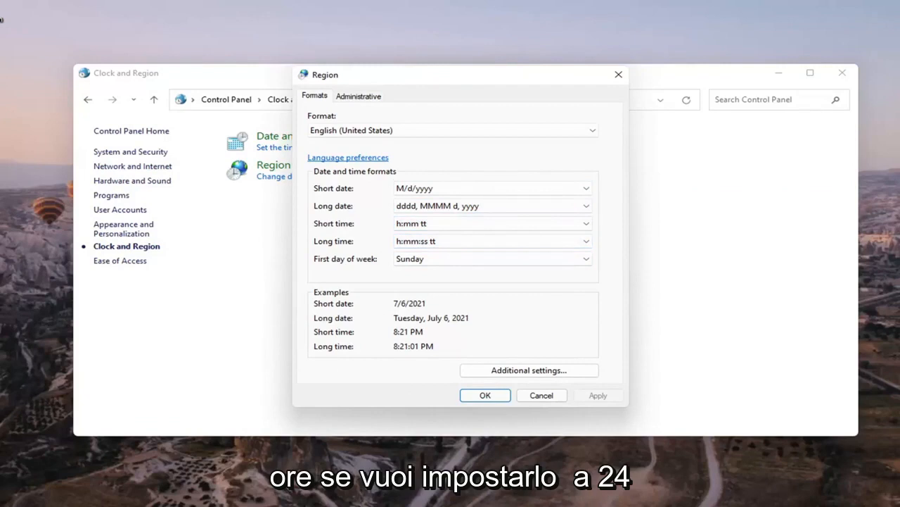
mouse_move(439, 233)
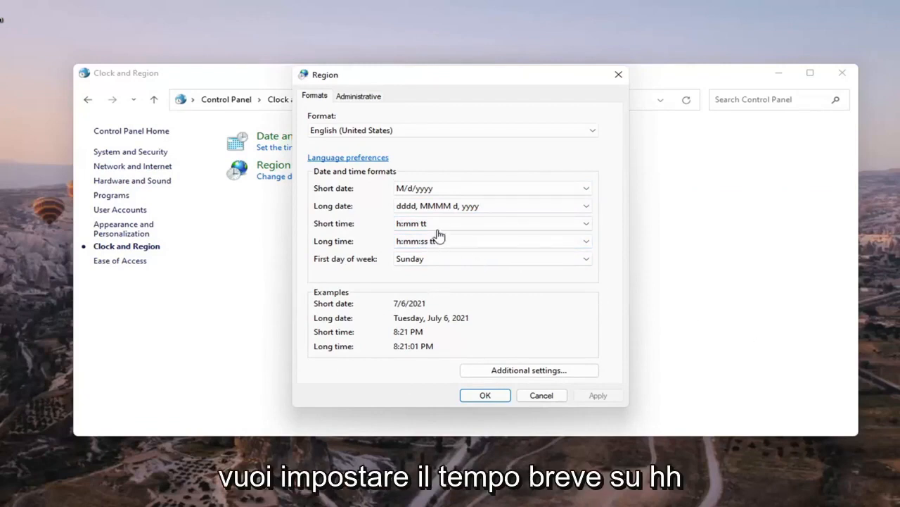
Set Short time to HH:mm and Long time to HH:mm:ss, apply and confirm
left_click(586, 222)
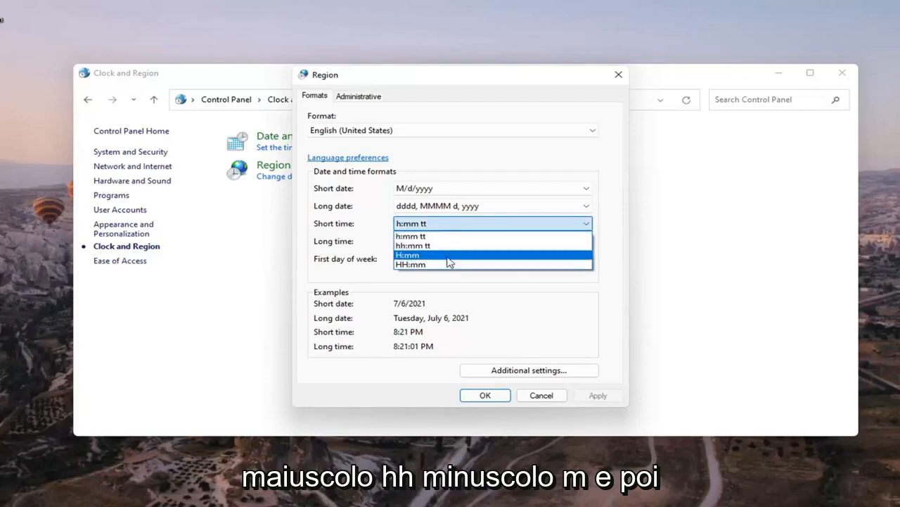
left_click(411, 265)
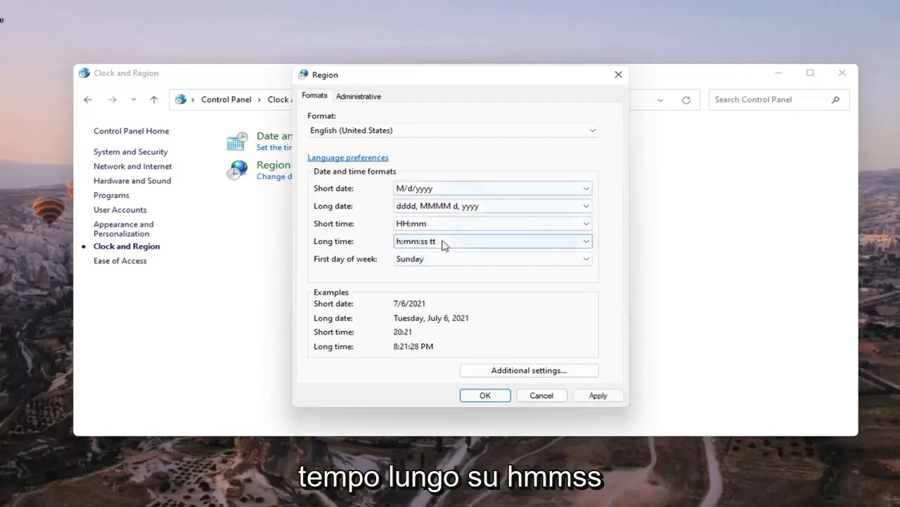
left_click(585, 241)
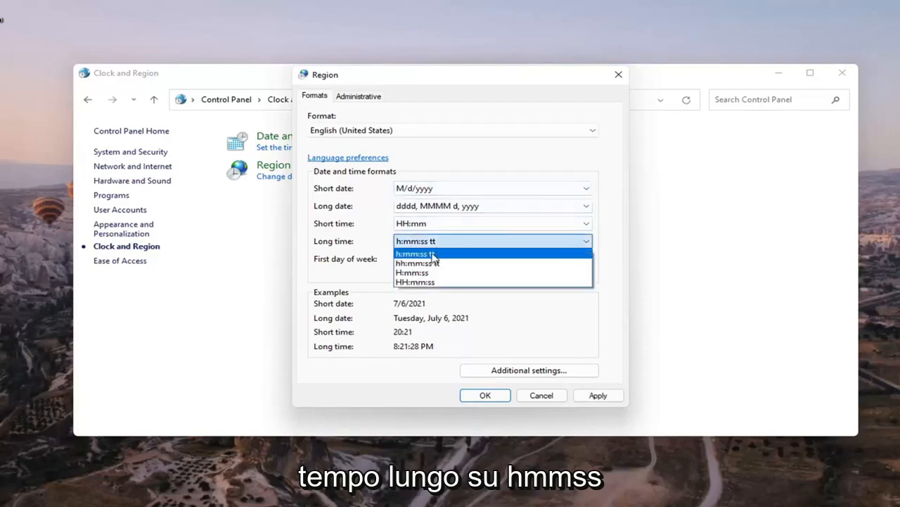
mouse_move(416, 263)
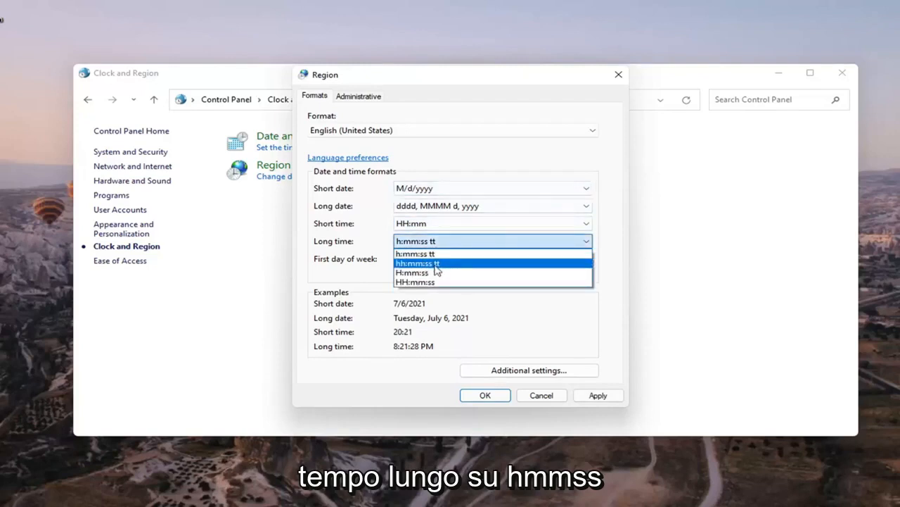
left_click(416, 281)
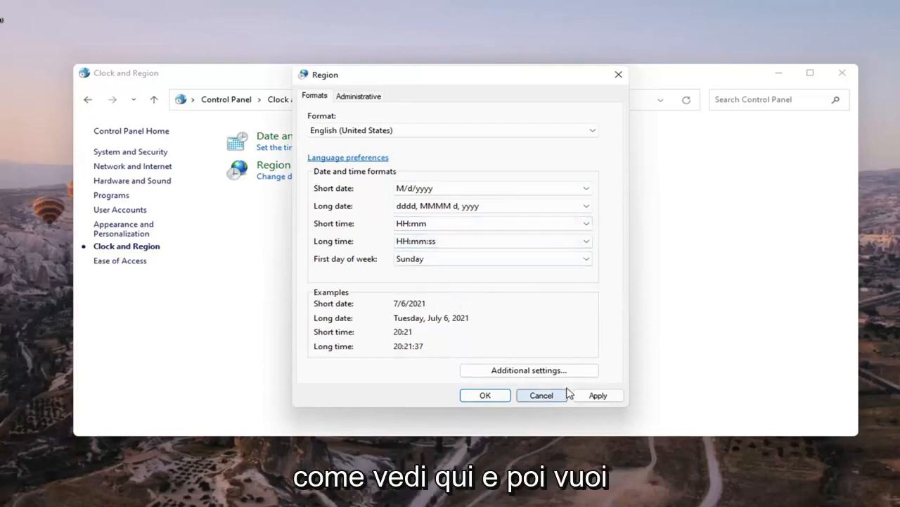
left_click(484, 394)
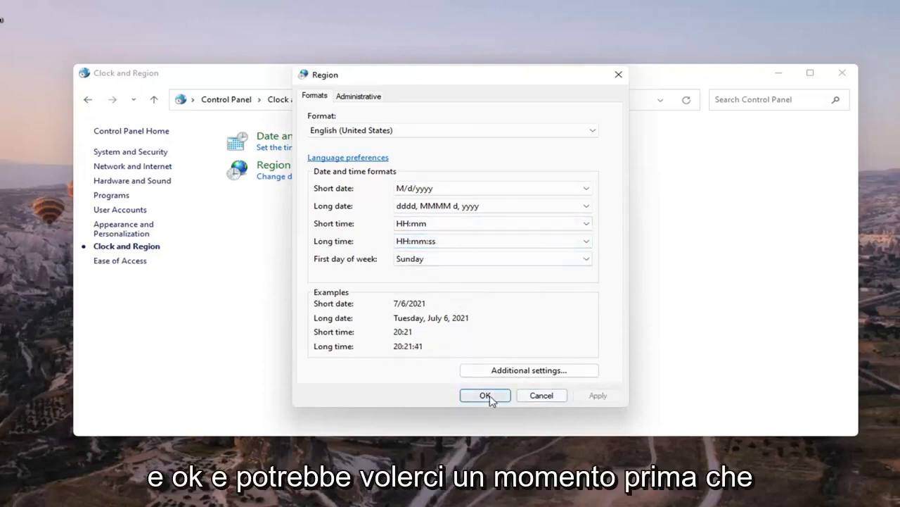
left_click(484, 394)
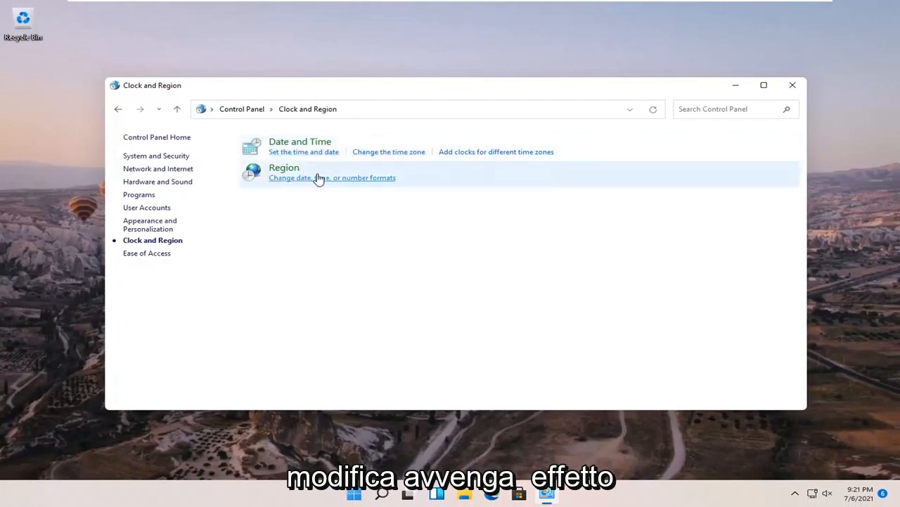
Reopen the Region dialog to verify the 24-hour HH:mm and HH:mm:ss formats
left_click(332, 177)
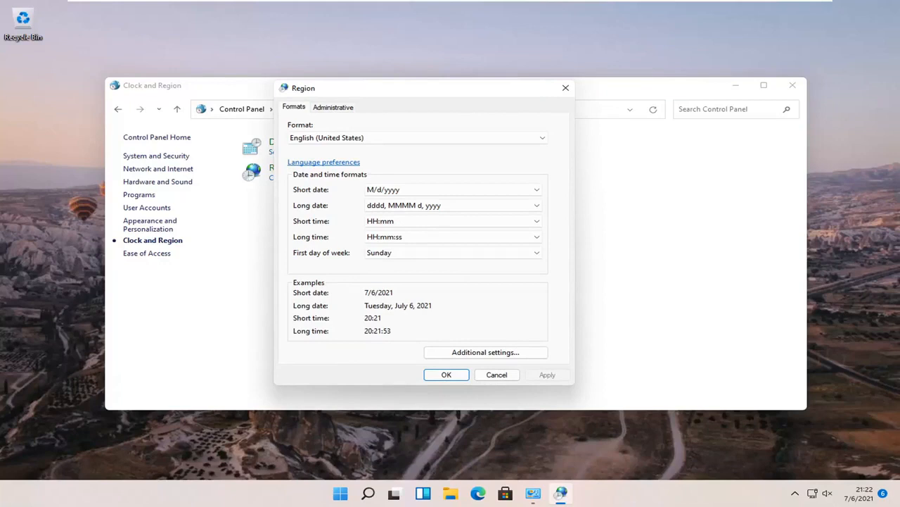
mouse_move(611, 331)
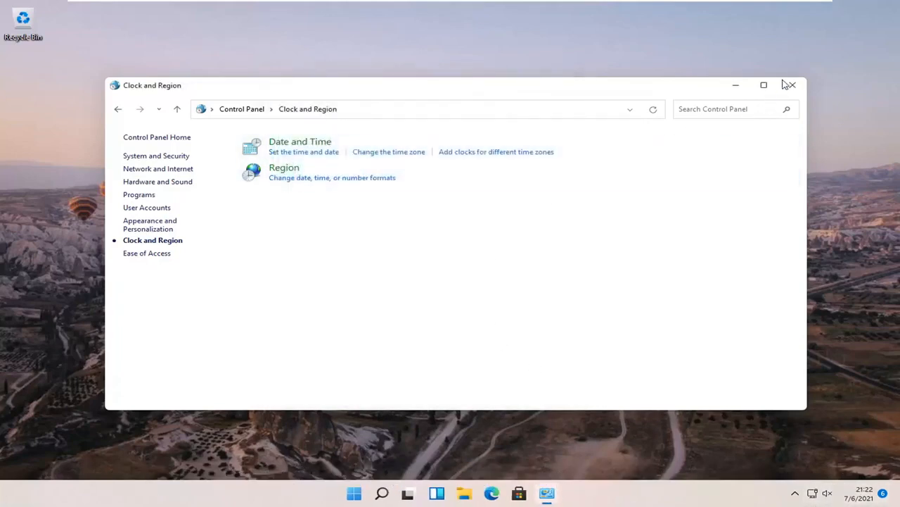
Close the Clock and Region Control Panel window, returning to the desktop
left_click(791, 85)
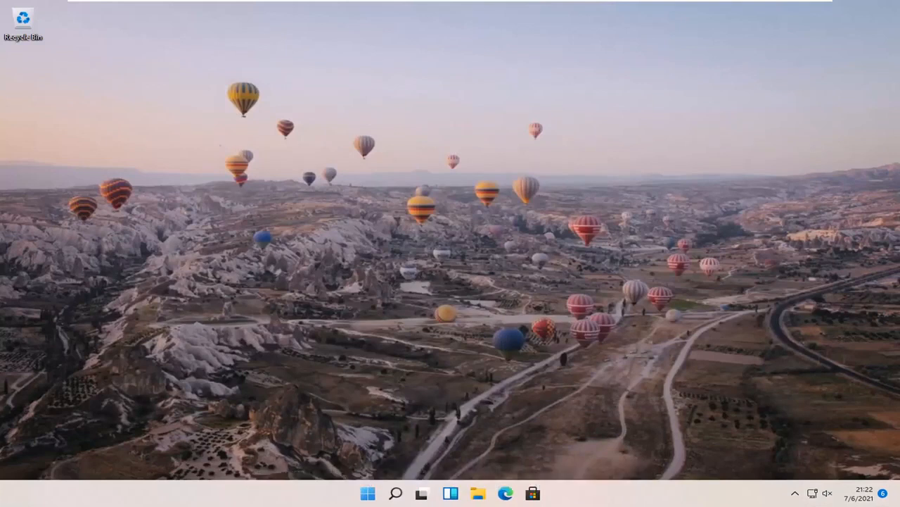